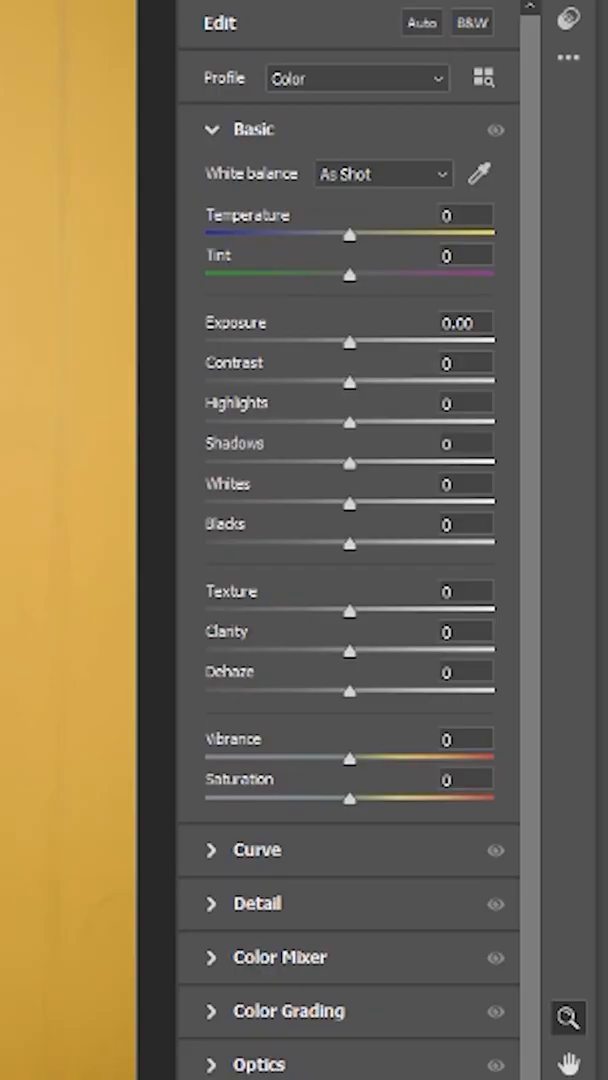
{"action": "mouse_move", "coordinate": [290, 333]}
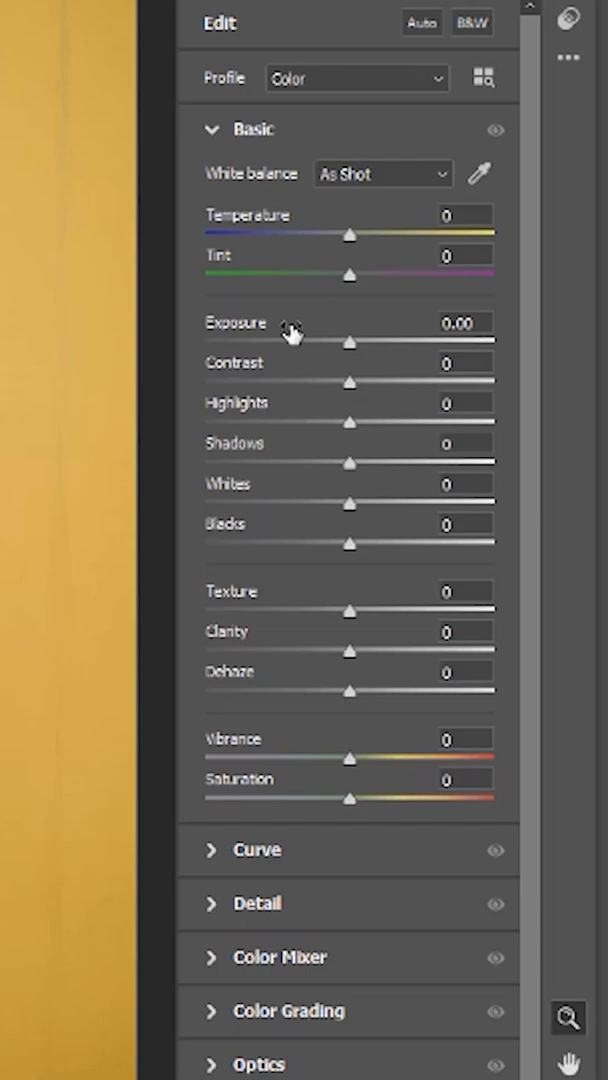